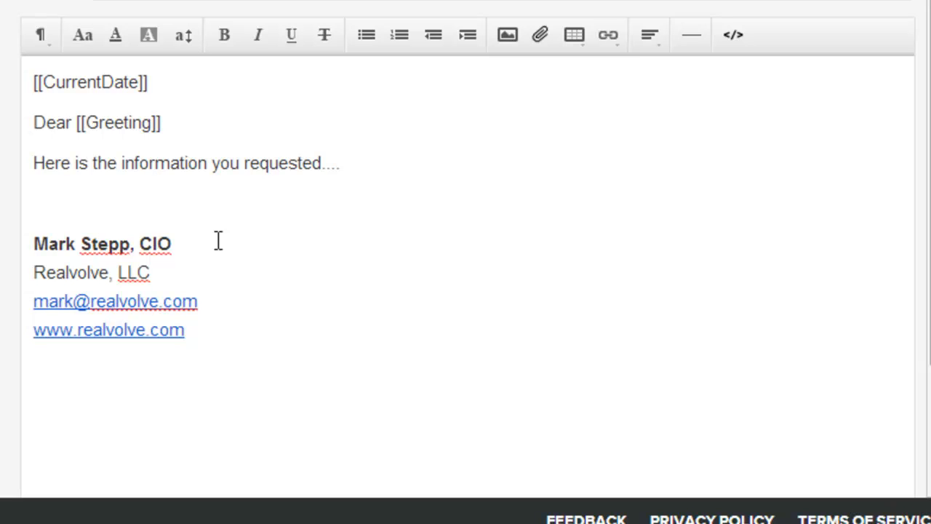
- Swap the typed signature block in the email body for the [[Signature]] merge field
click(34, 203)
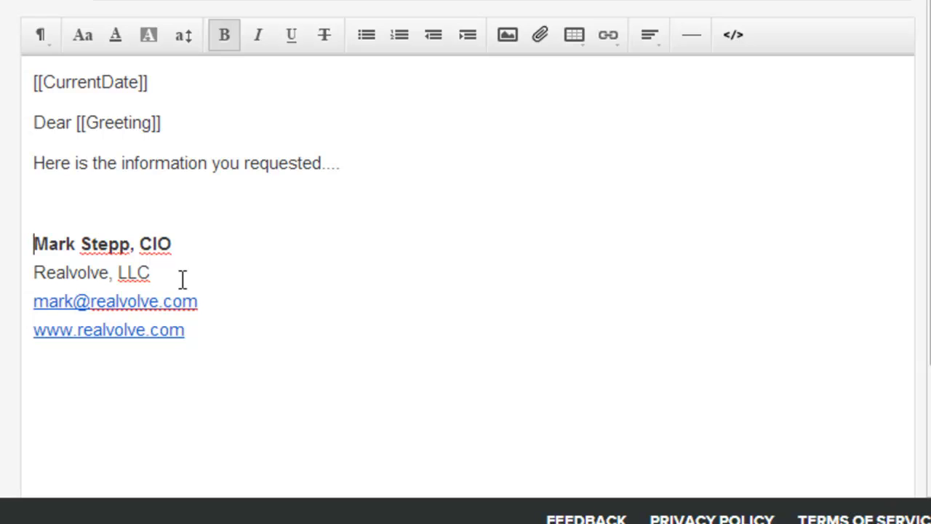
drag(34, 243, 91, 272)
text([[)
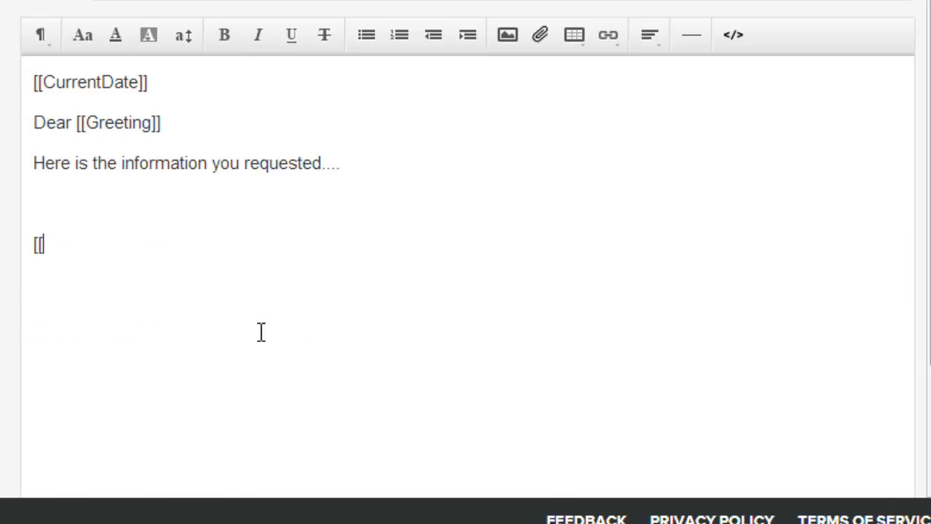
text(Signa)
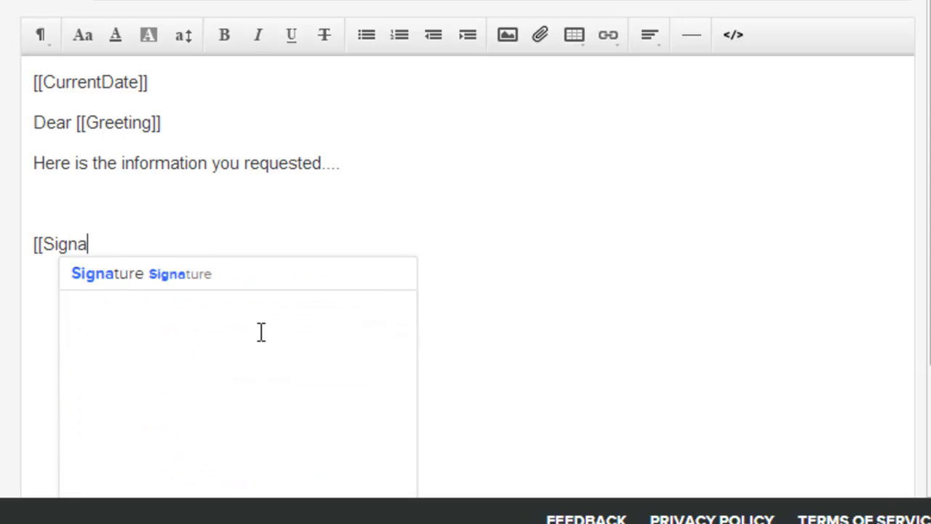
click(106, 272)
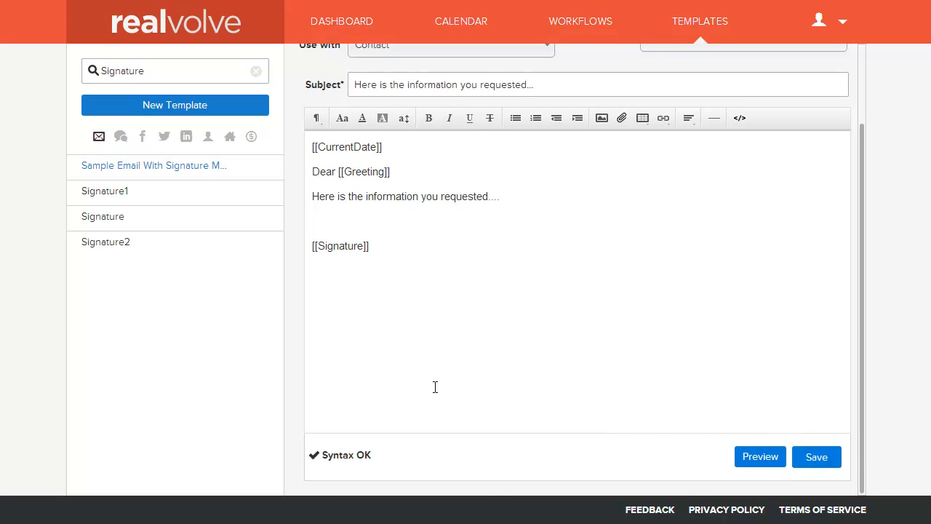
- Add name, title, company, email and website to the Signature template and save
click(103, 216)
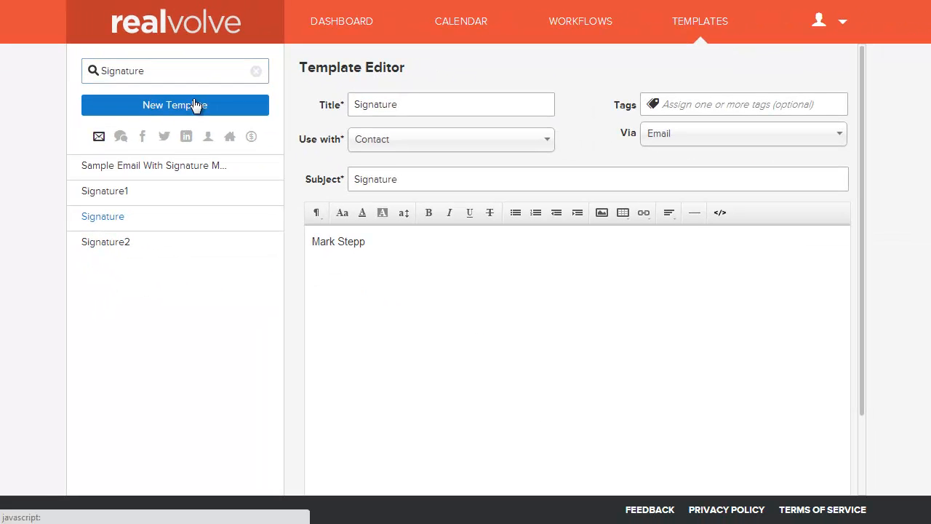
mouse_move(188, 111)
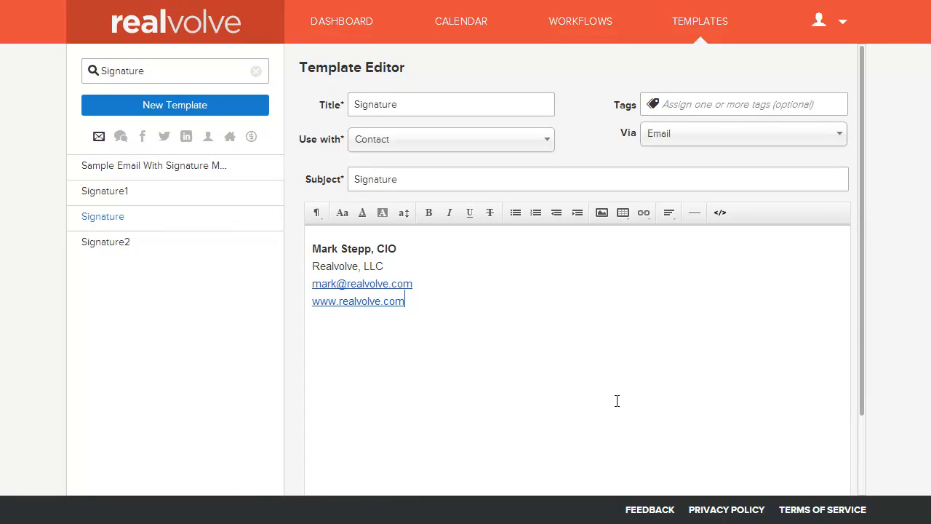
scroll(down, 3)
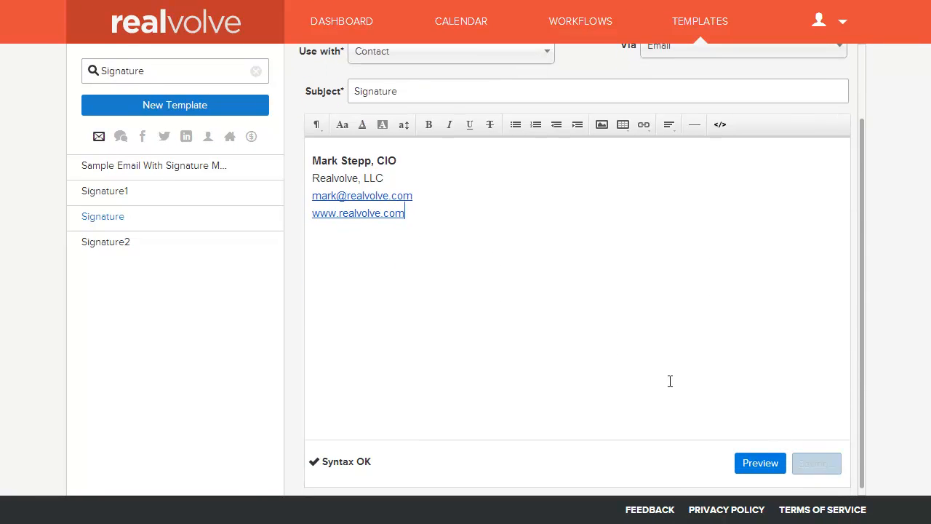
- Reopen 'Sample Email With Signature Merge field' and highlight its [[Signature]] field
click(153, 165)
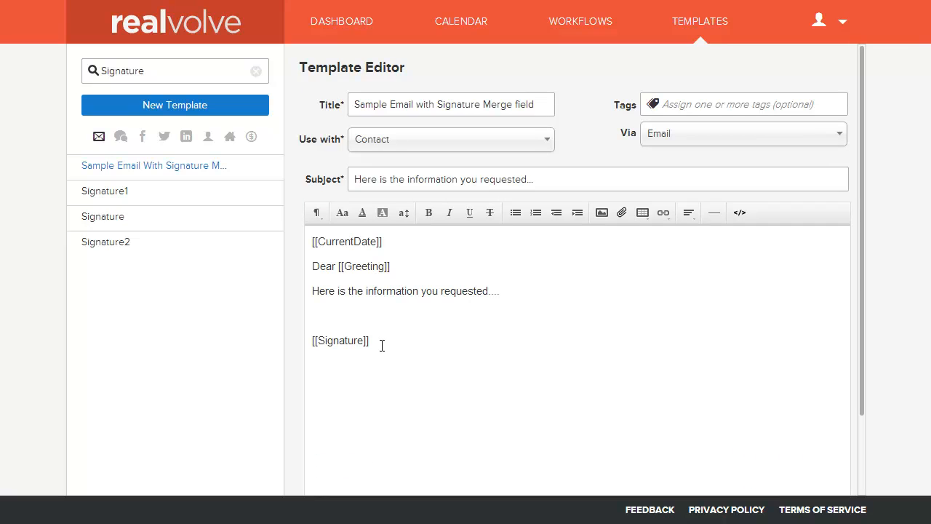
double_click(340, 339)
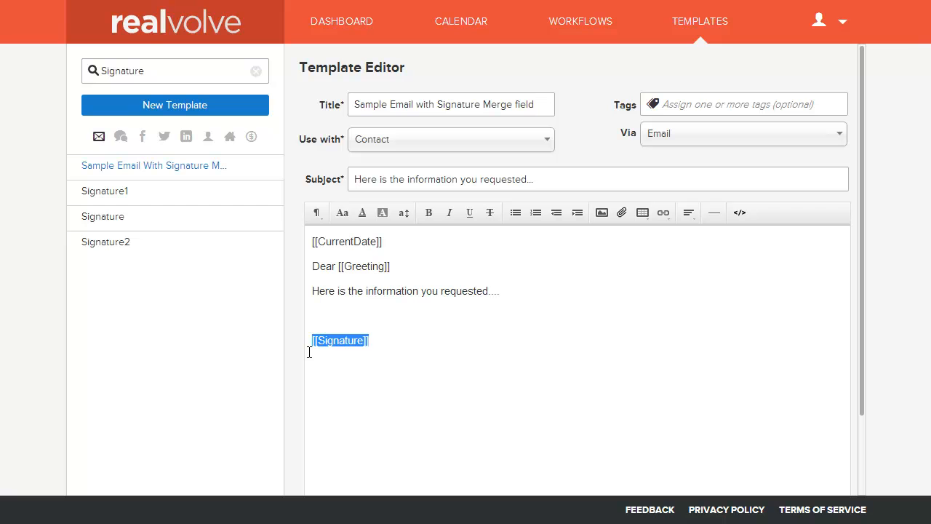
- View the Signature1 template's HTML source with logo, photo, links and disclaimer
click(104, 191)
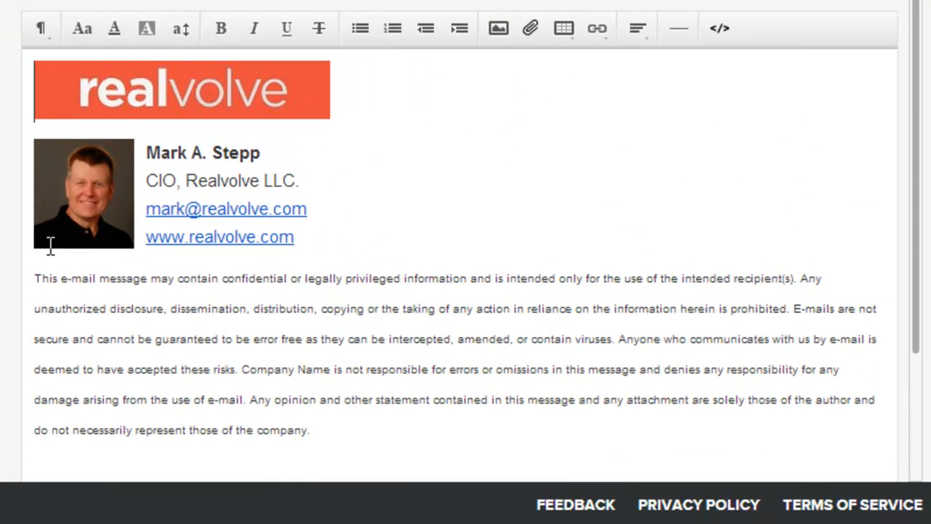
mouse_move(488, 237)
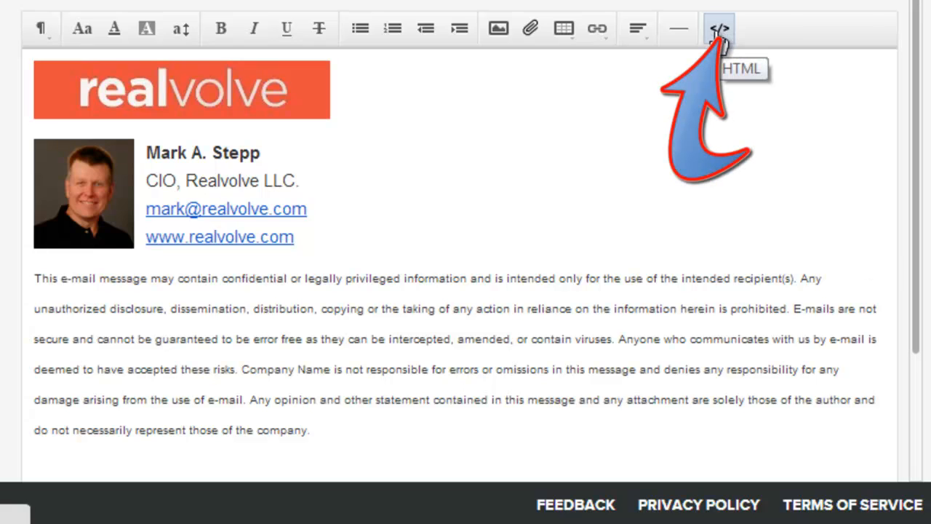
click(718, 29)
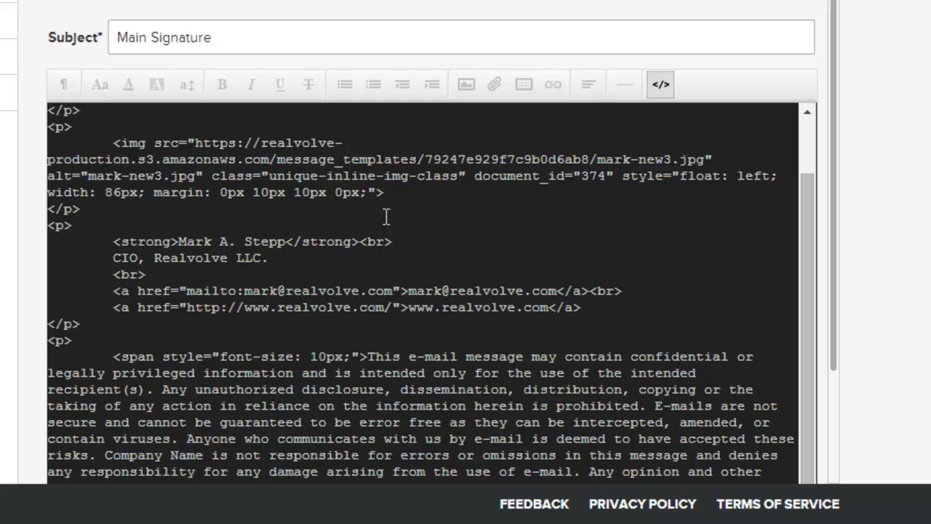
mouse_move(271, 204)
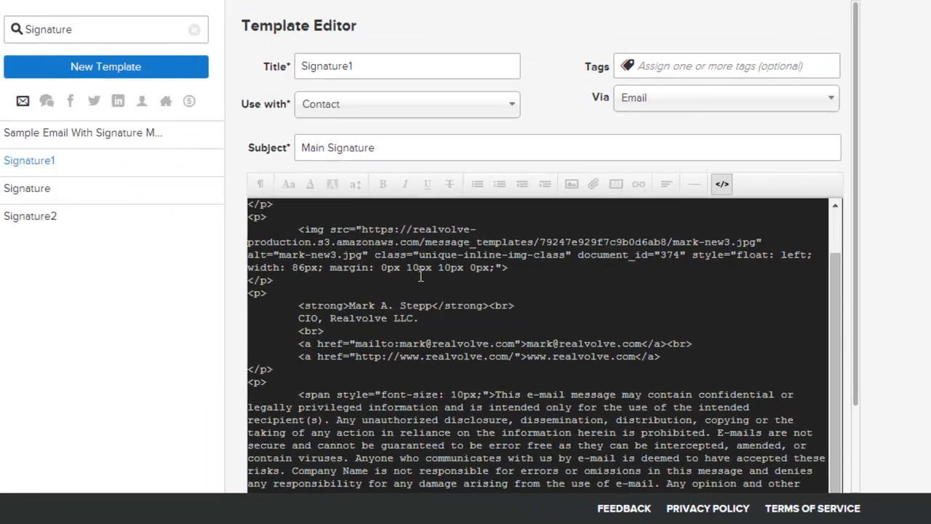
- Return Signature1 to the visual editor and scroll through logo, photo, links and disclaimer
click(721, 183)
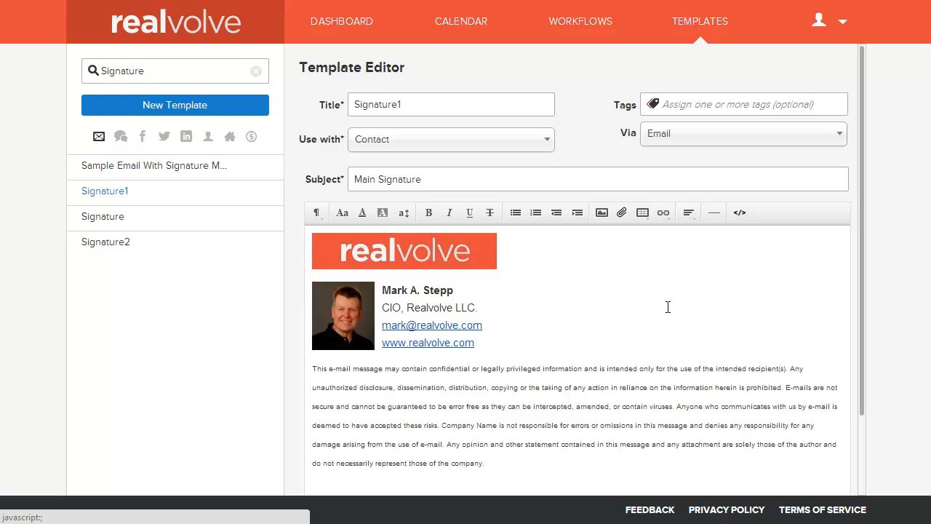
scroll(down, 3)
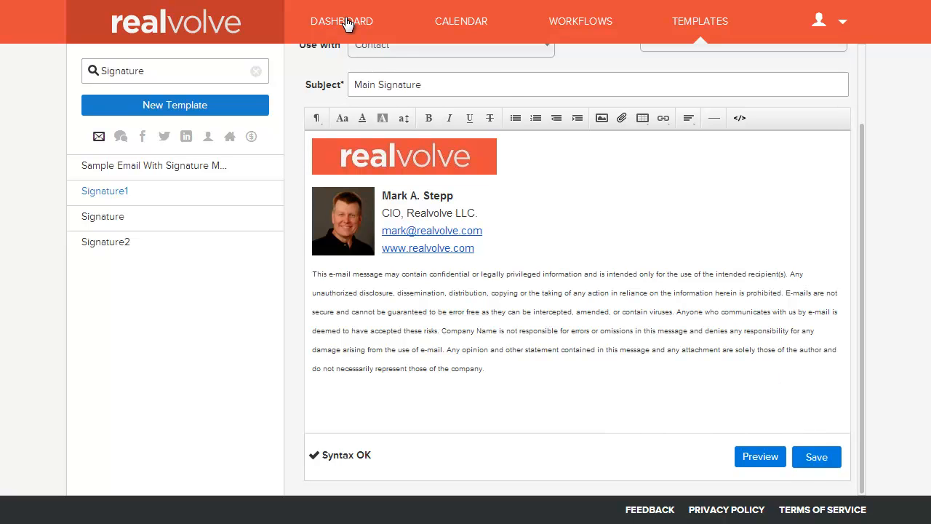
click(104, 190)
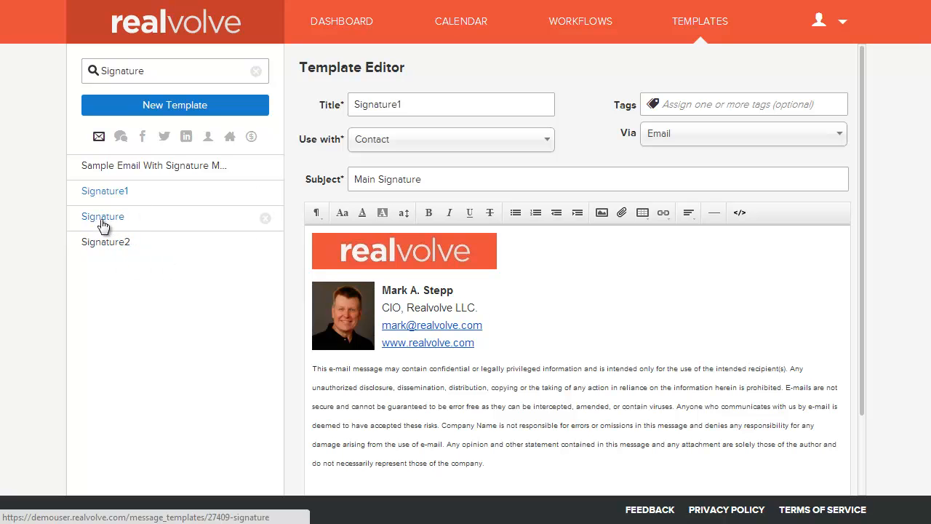
click(105, 191)
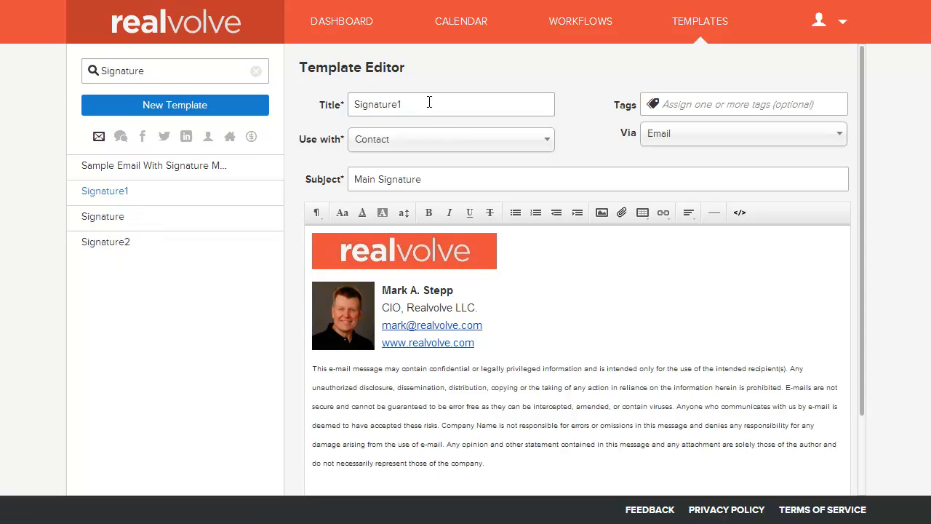
click(451, 103)
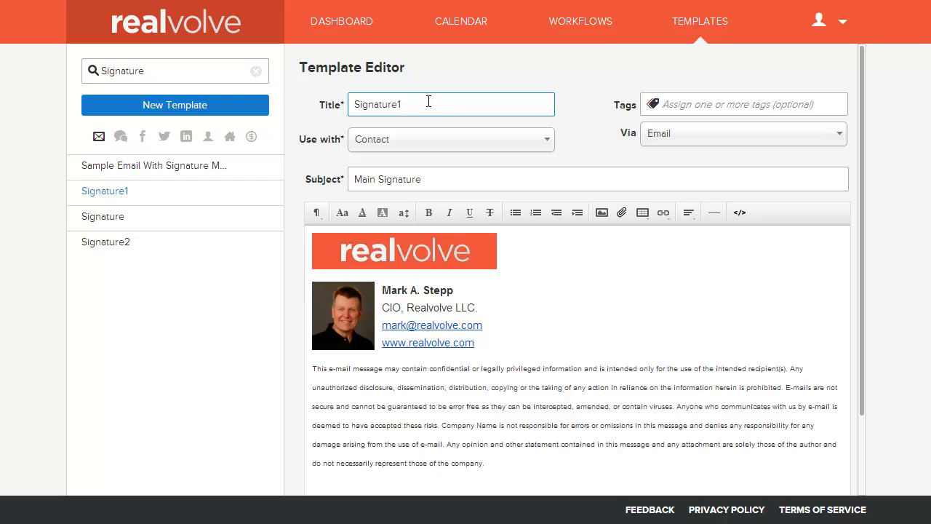